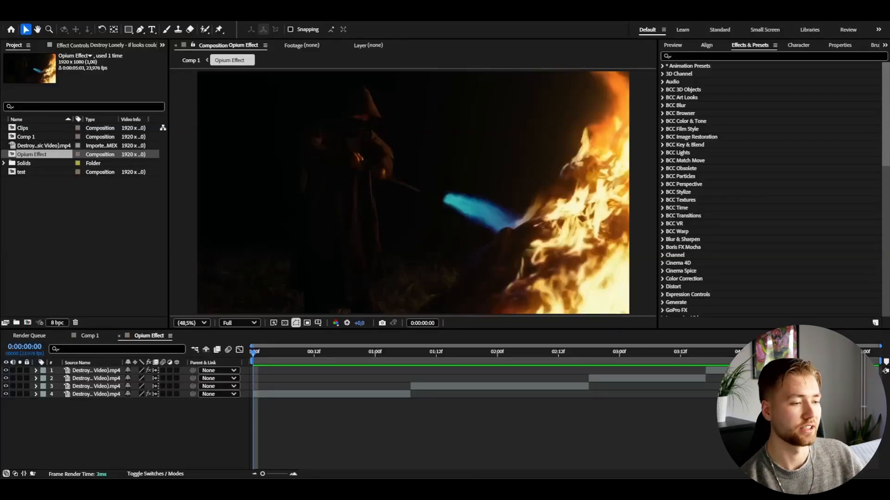
Step: Preview the thresholded noise footage at several frames, including the singer shot
left_click(400, 351)
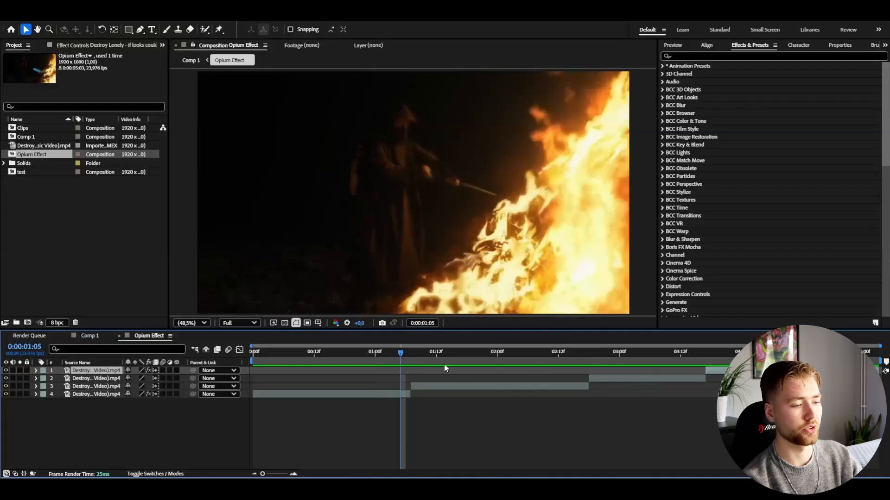
left_click(502, 352)
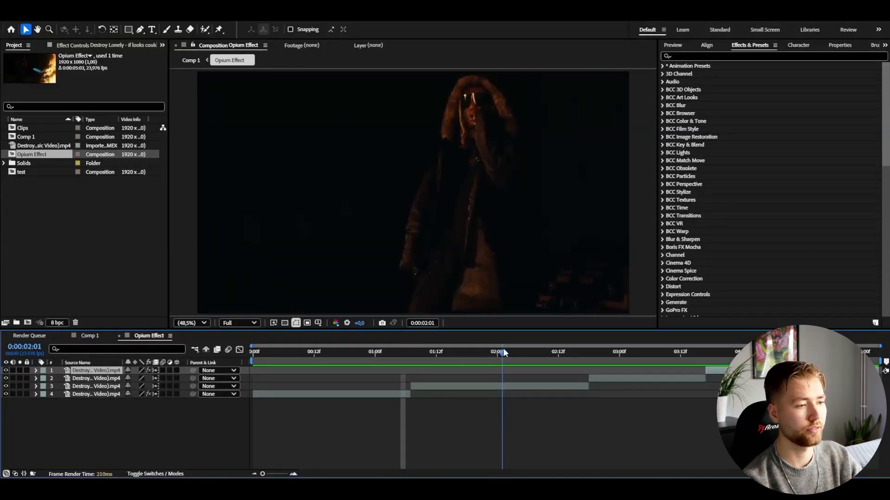
left_click(516, 351)
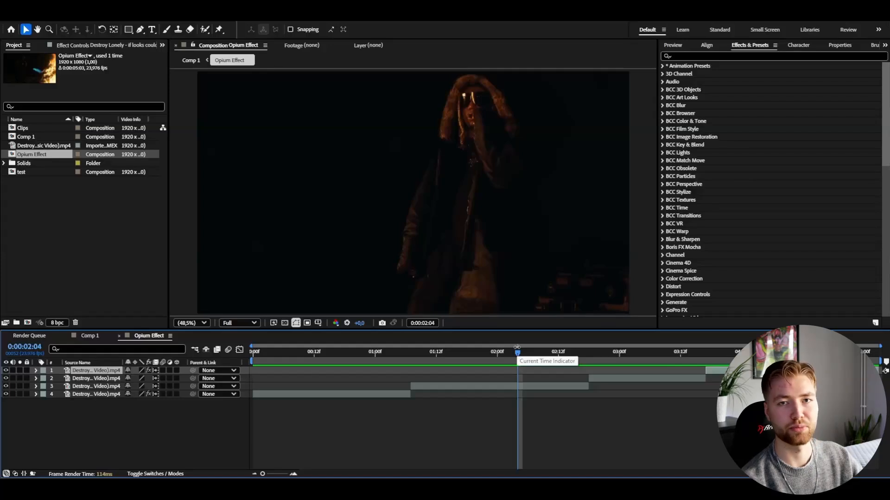
left_click(445, 352)
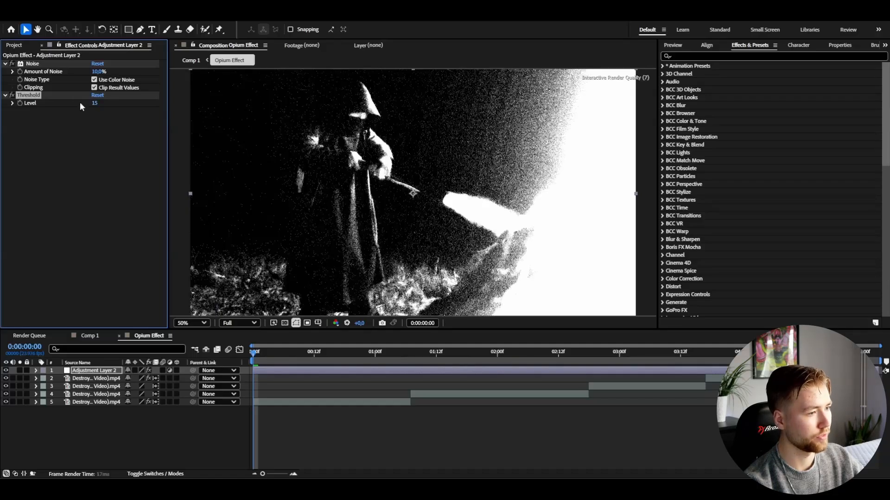
left_click(356, 351)
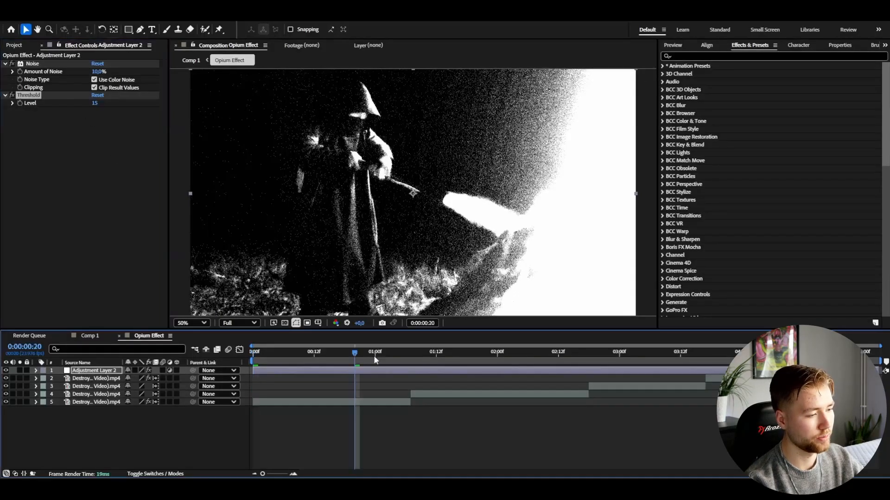
left_click(522, 352)
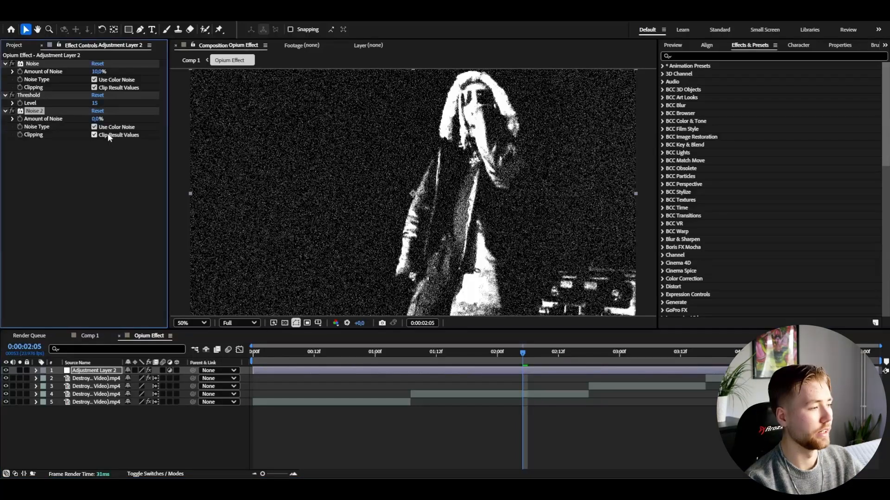
Step: Raise the second Noise effect's amount to 100% and zoom in on the grain
left_click_drag(98, 119, 136, 119)
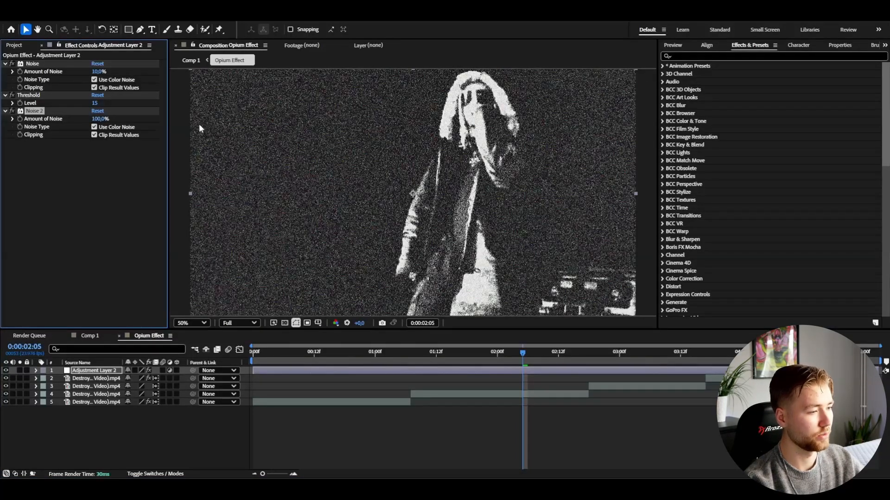
left_click(192, 323)
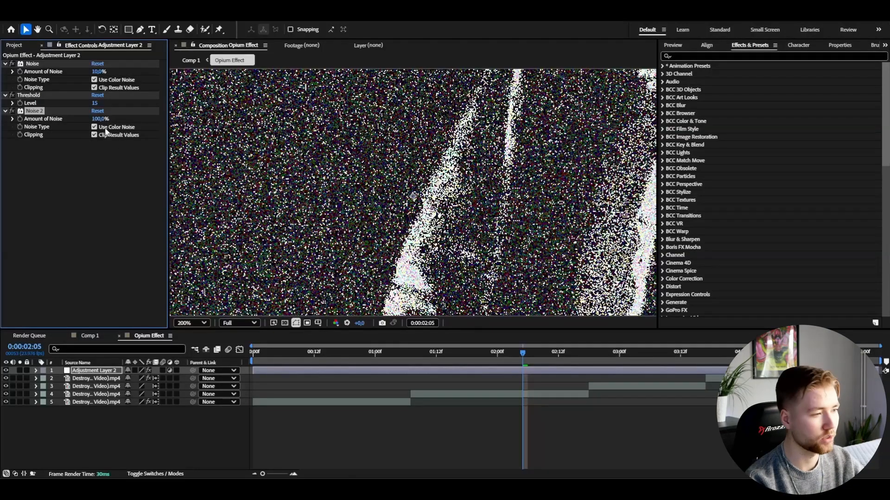
left_click(192, 323)
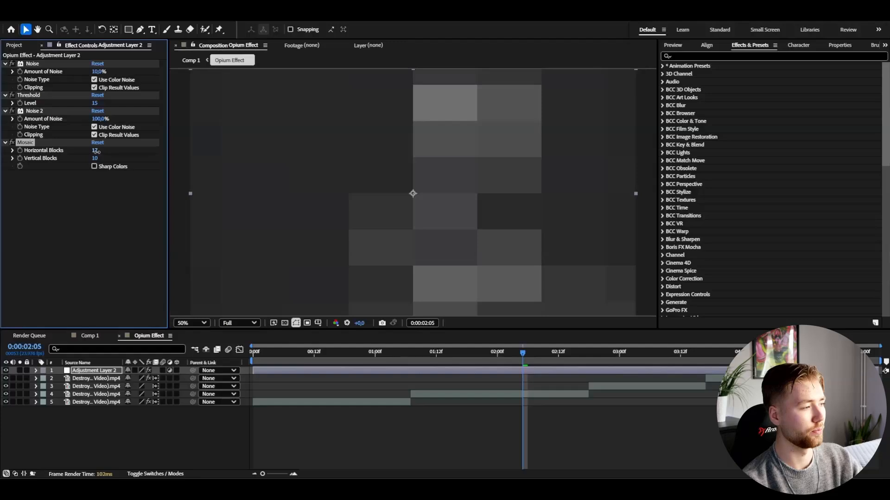
Step: Set Mosaic horizontal and vertical blocks to 300 and check the pixelation at several frames
left_click_drag(96, 150, 158, 150)
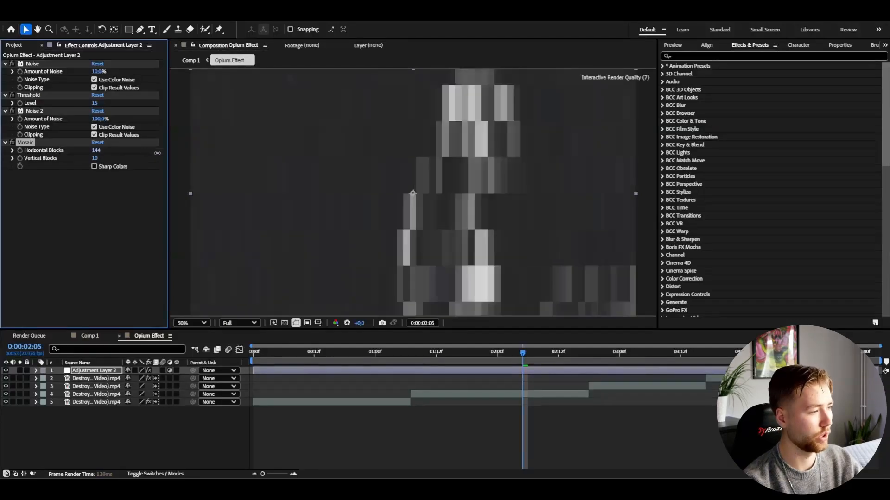
left_click(396, 351)
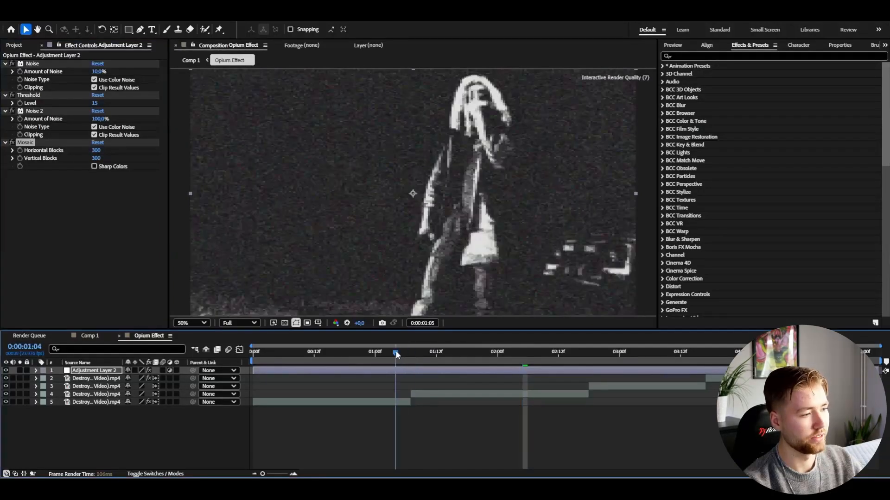
left_click(380, 352)
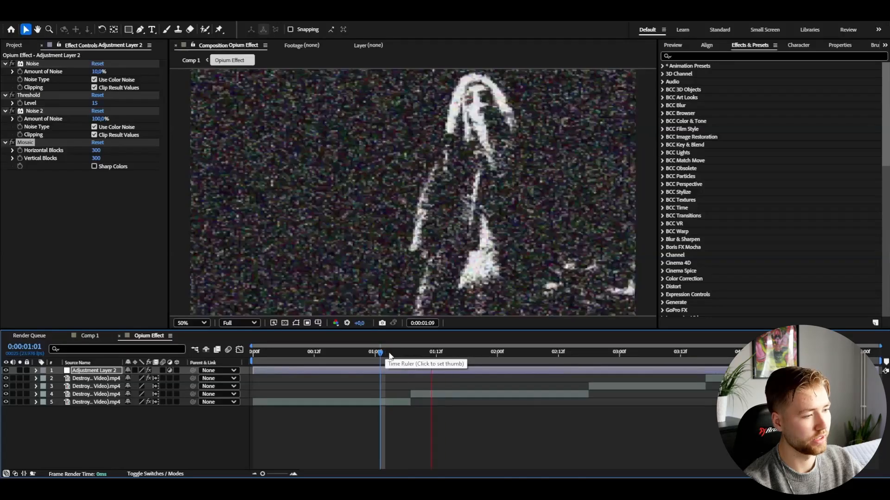
left_click(402, 351)
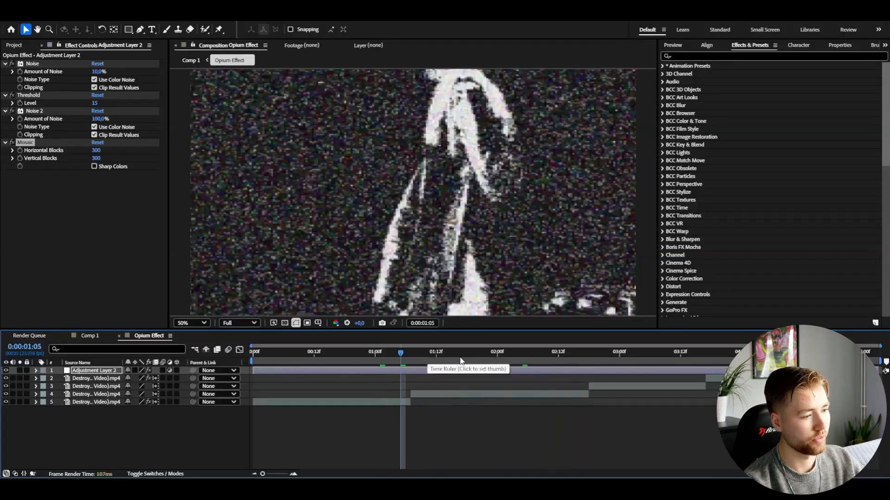
left_click(508, 352)
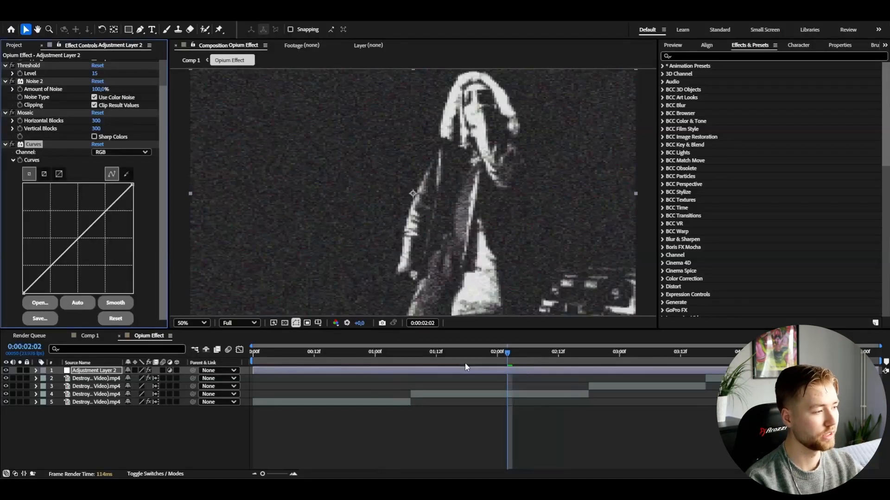
Step: Bend Curves into a gentle S-shape, then search 'uns' for Unsharp Mask
left_click_drag(102, 215, 102, 213)
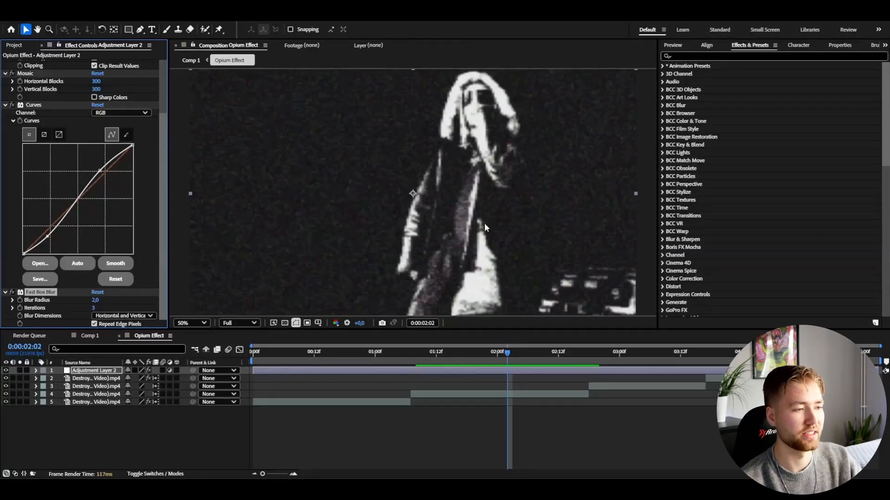
mouse_move(528, 185)
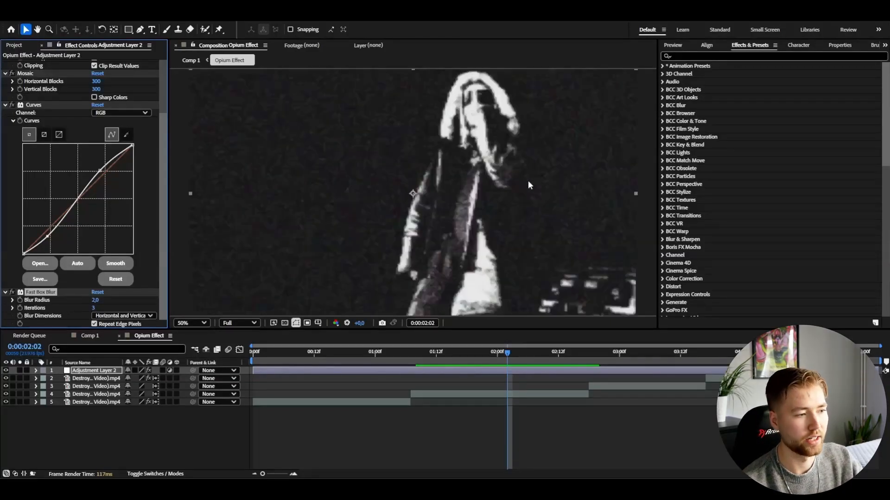
type("uns")
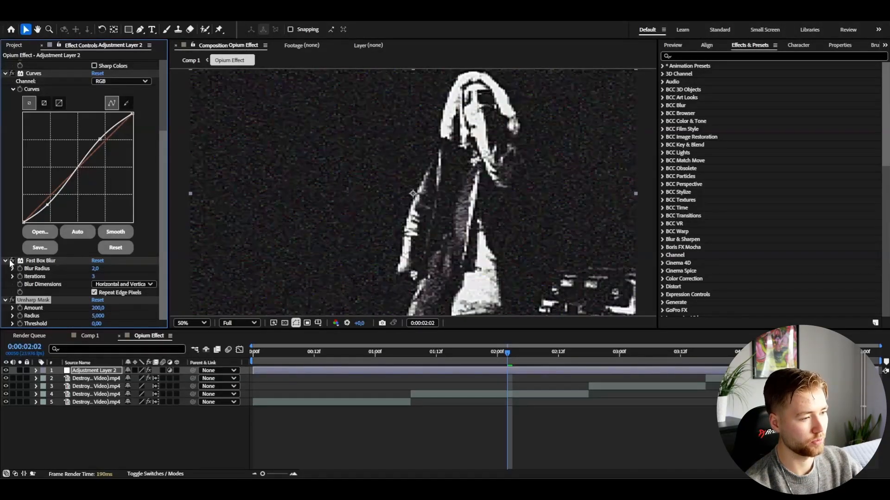
mouse_move(364, 244)
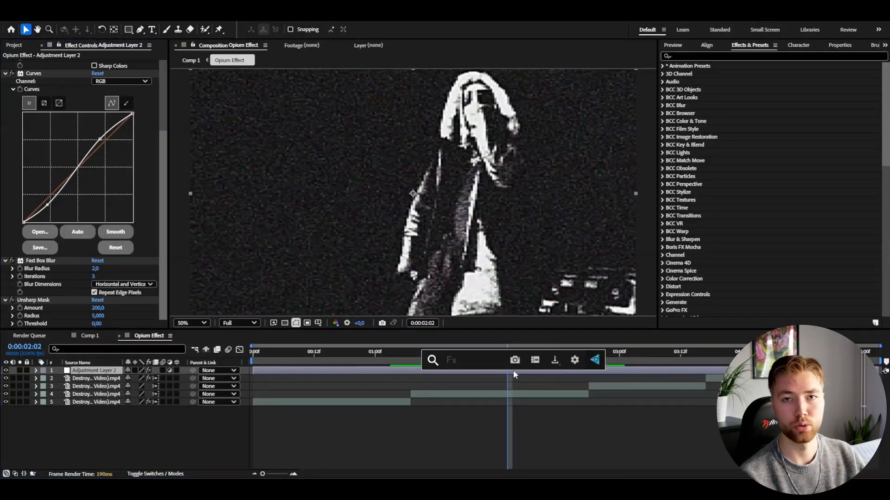
left_click(406, 352)
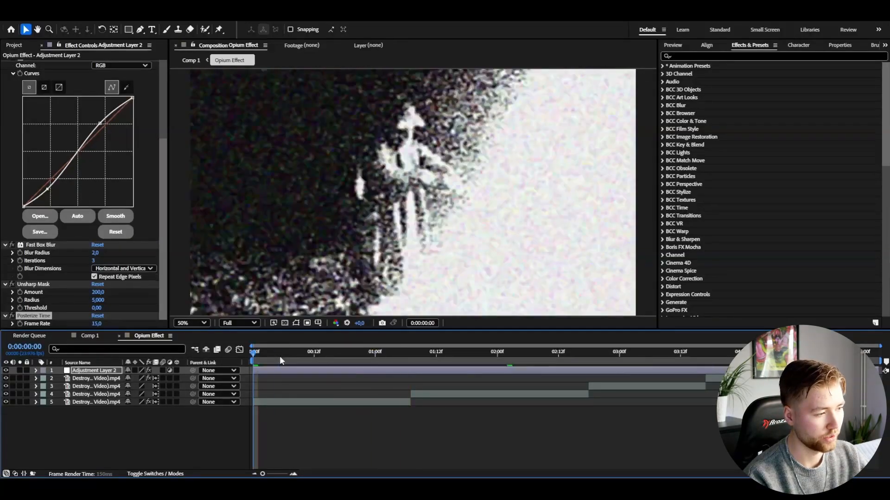
left_click(278, 352)
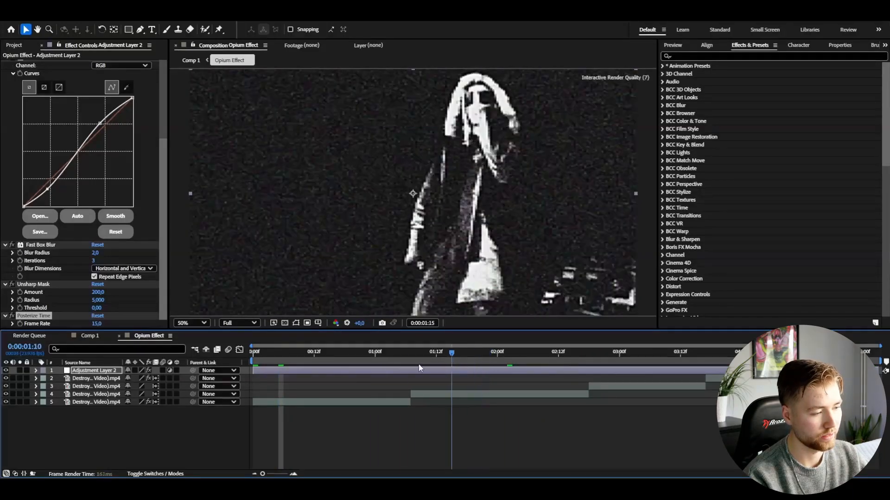
left_click(400, 352)
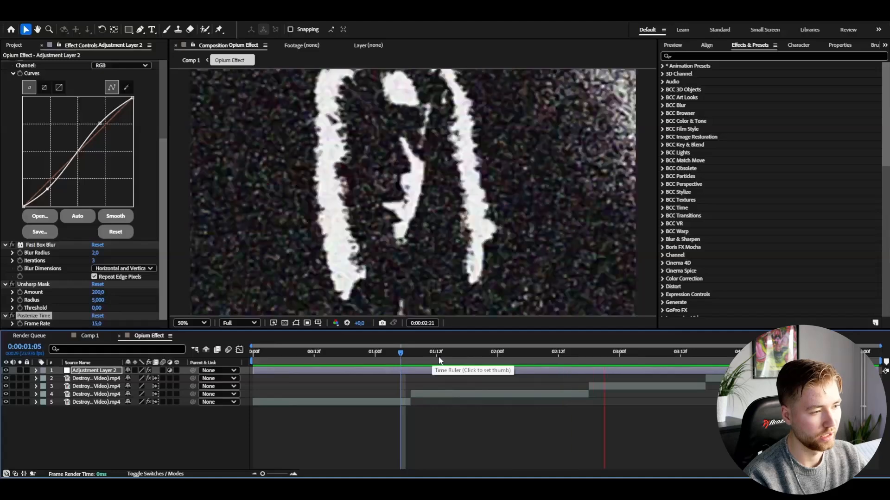
left_click(465, 352)
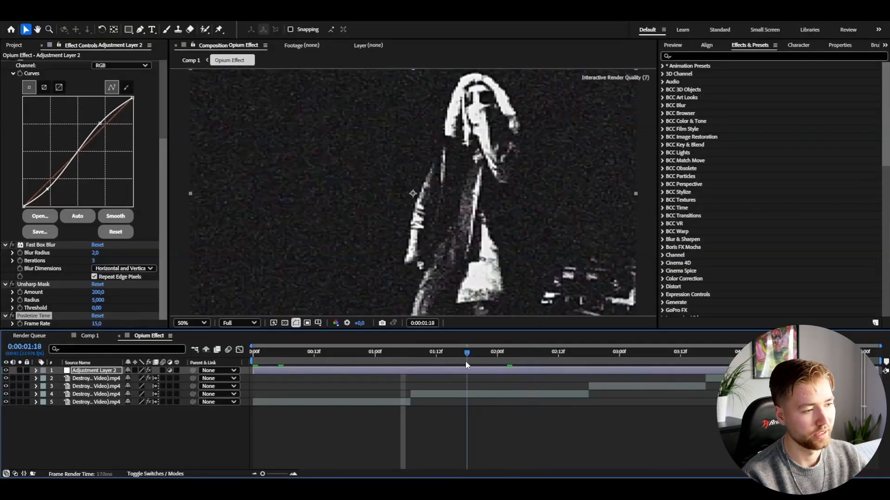
left_click(492, 352)
type("Opium Effect")
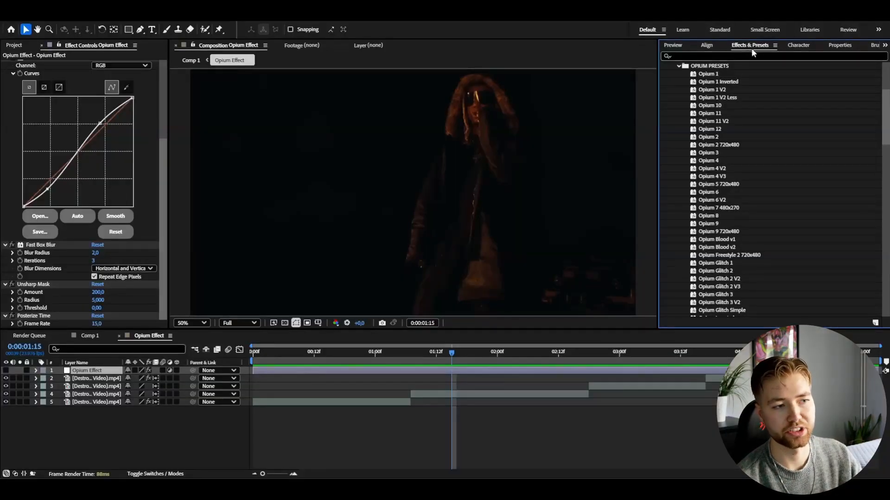
Step: Browse the Opium Presets list, then preview the preset's look at two moments
scroll("down", 3)
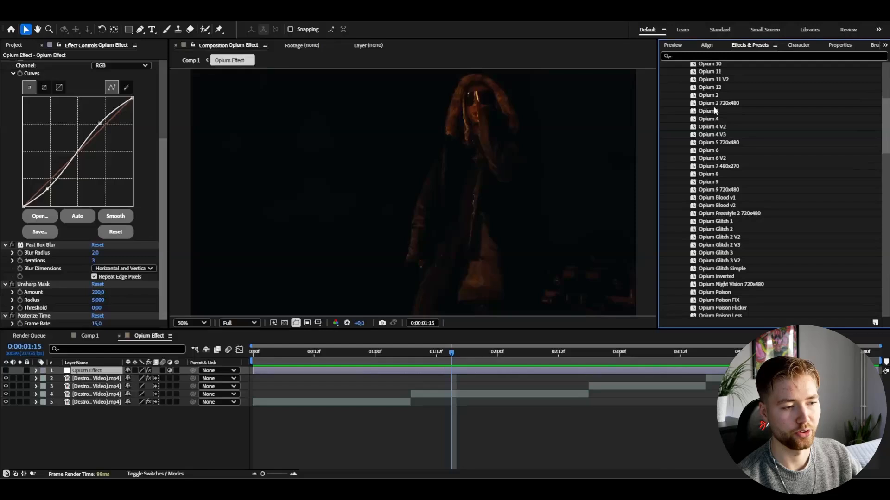
scroll("up", 3)
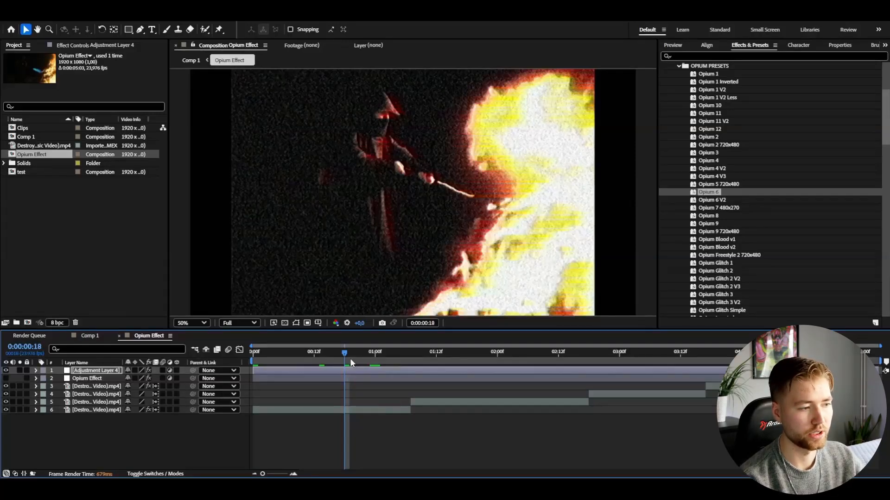
left_click(446, 351)
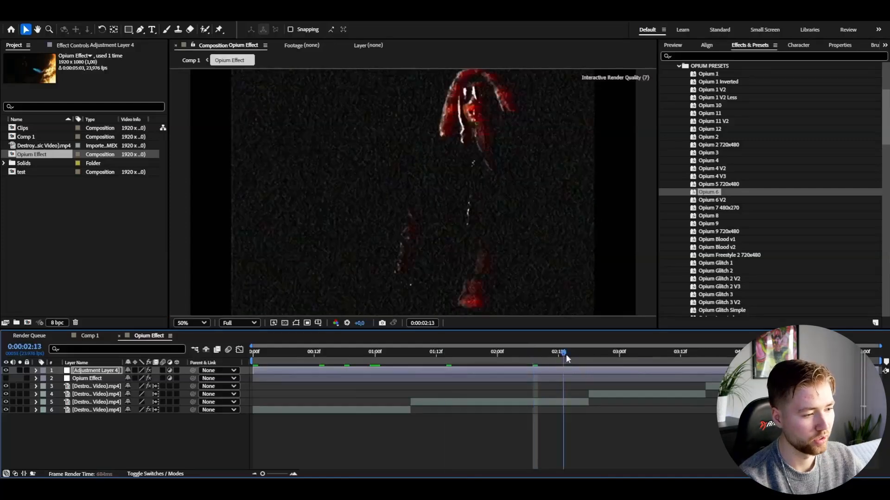
left_click(253, 352)
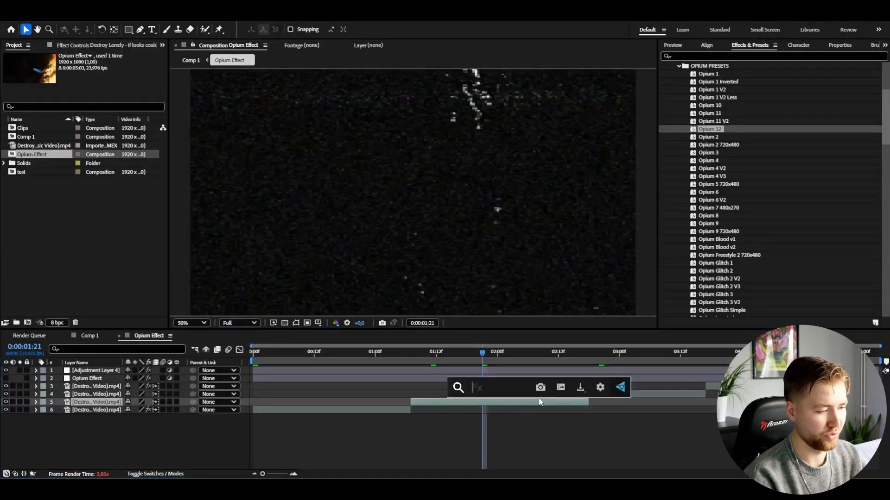
Step: Apply the Curves effect to the music video clip and preview it brightened
type("curves")
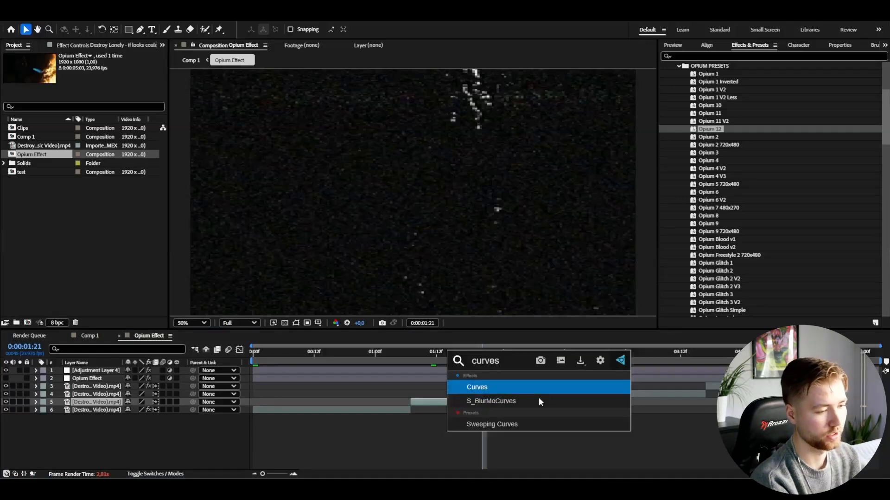
double_click(477, 387)
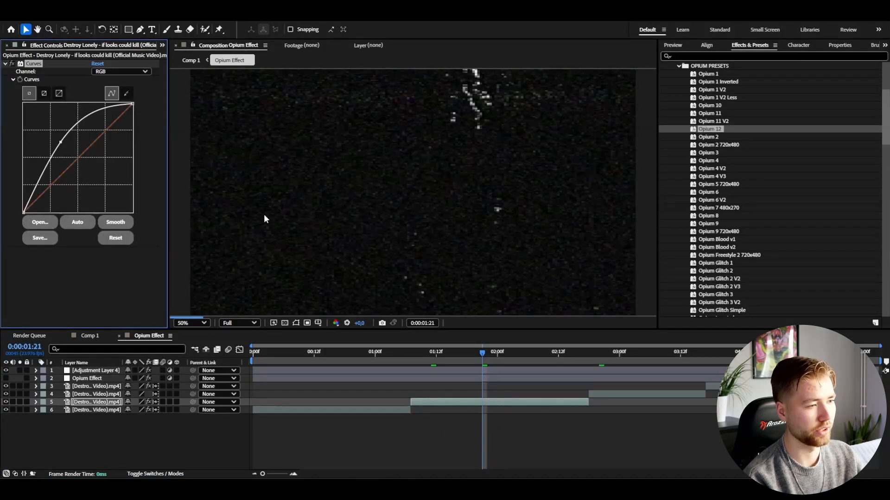
left_click(412, 352)
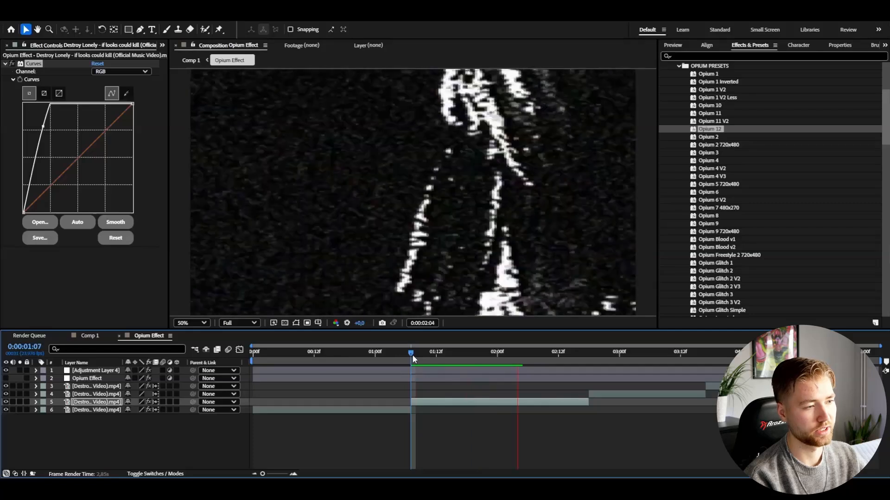
mouse_move(411, 354)
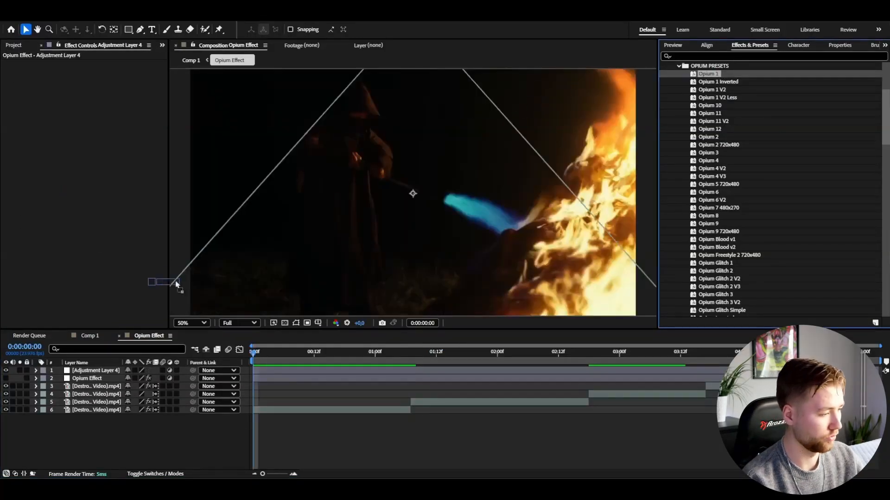
Step: Preview the clip's grainy high-contrast black-and-white look at other frames
left_click(448, 351)
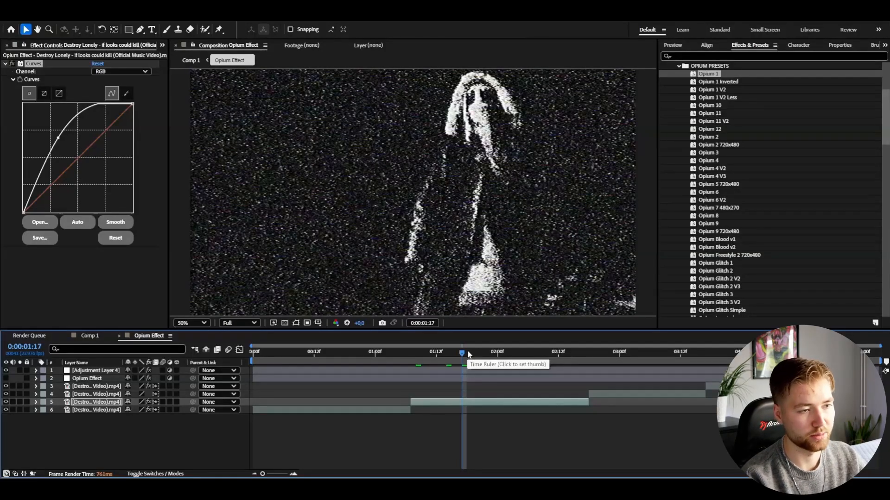
scroll("down", 3)
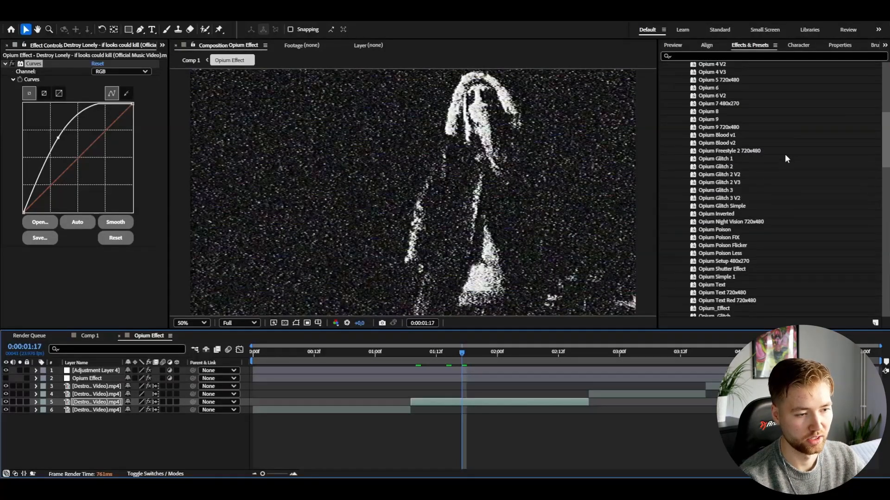
scroll("up", 3)
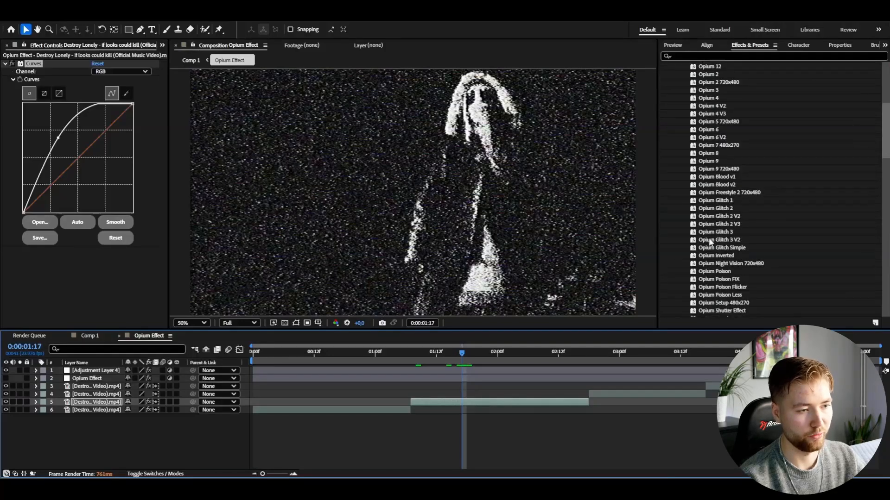
scroll("up", 3)
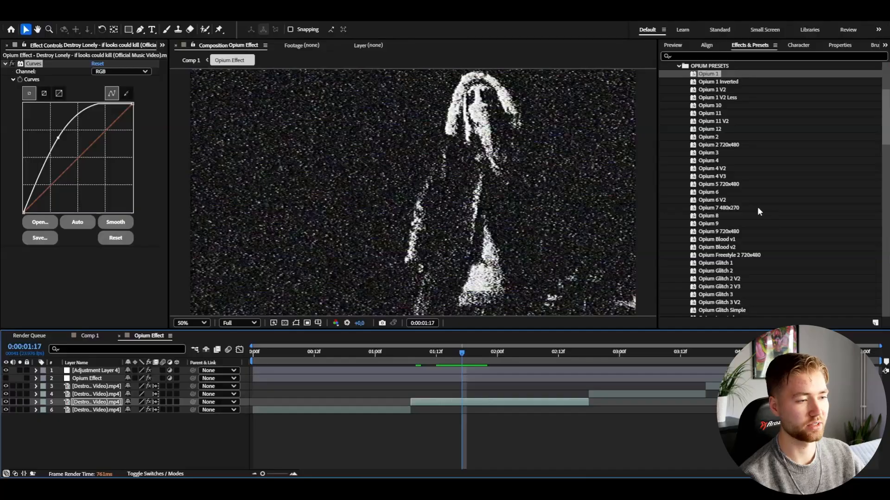
left_click(487, 352)
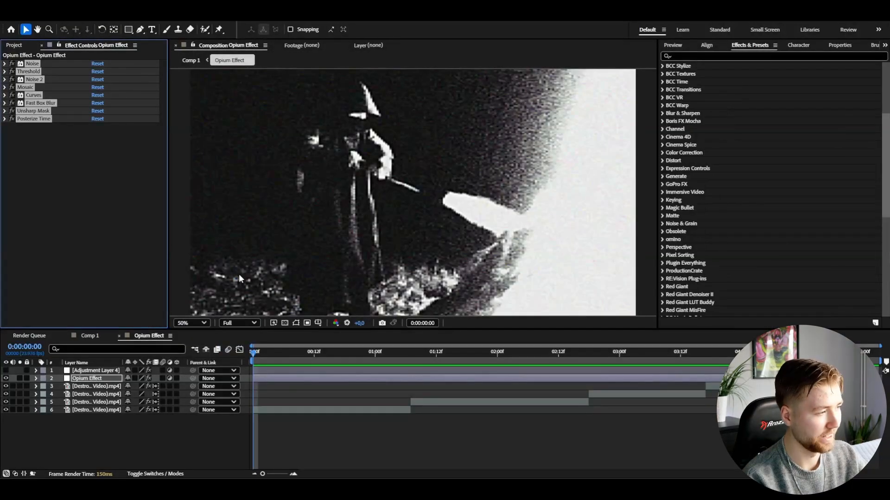
Step: Check the stacked Opium Effect look at a later frame
left_click(406, 351)
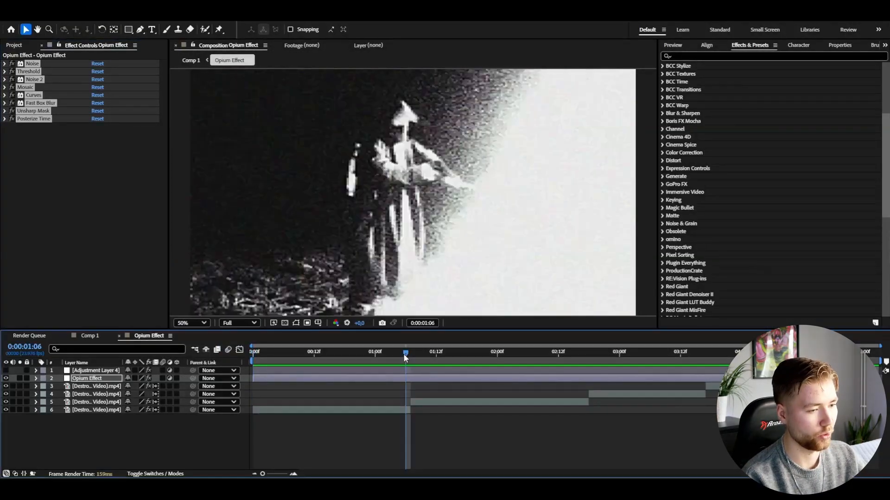